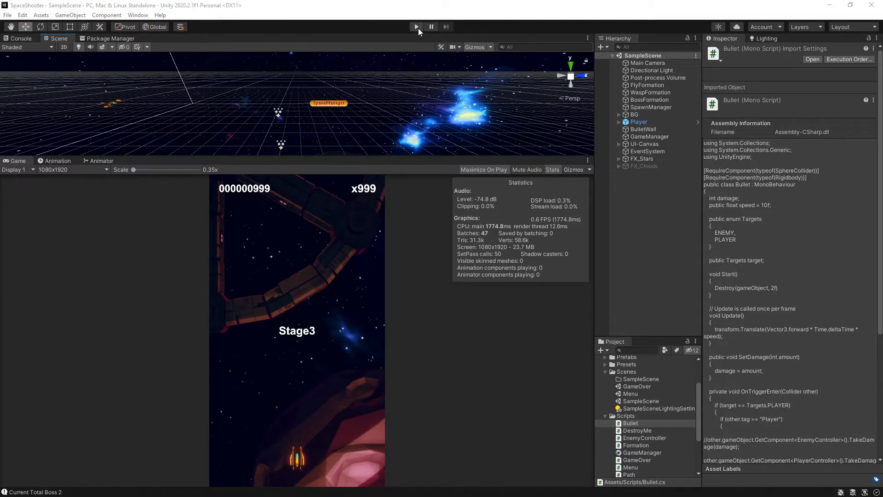
Step: Attempt play mode, then view the Console listing error CS1002 in Bullet.cs(22,32)
left_click(416, 25)
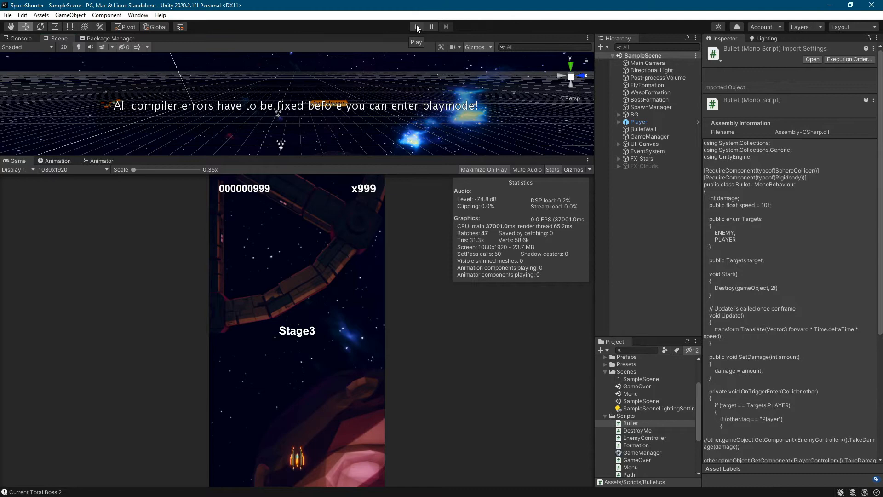
left_click(416, 25)
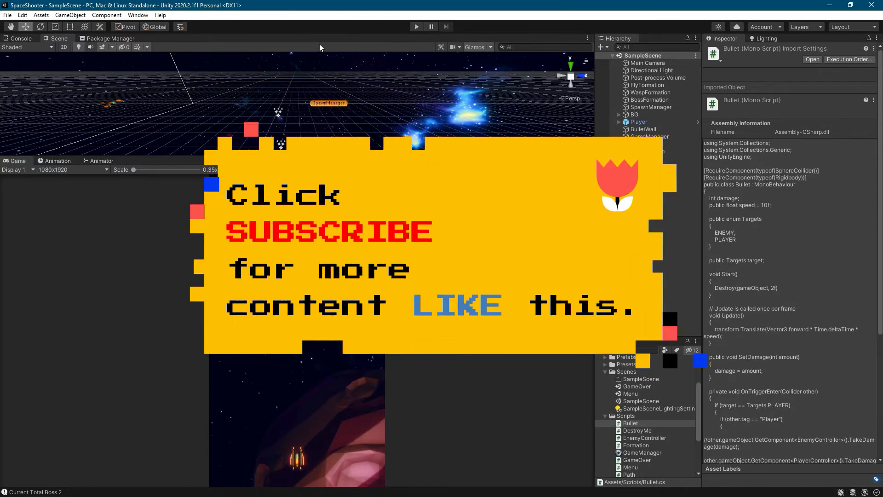
left_click(19, 39)
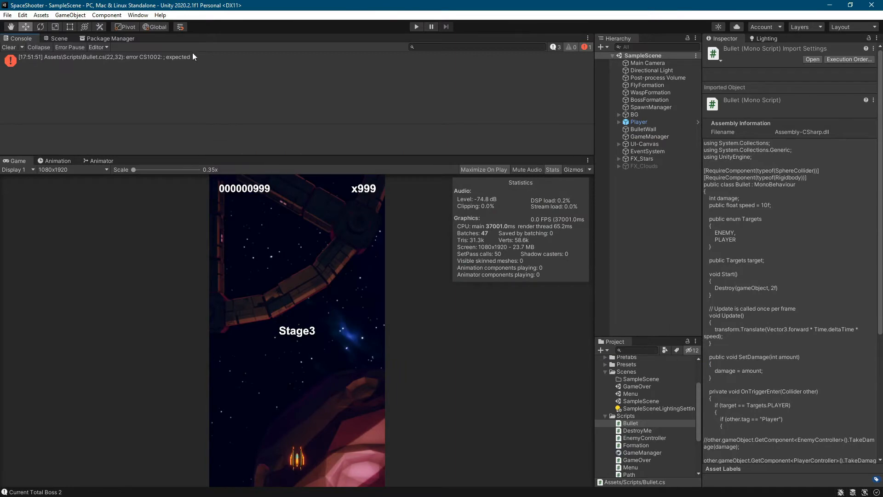
mouse_move(153, 63)
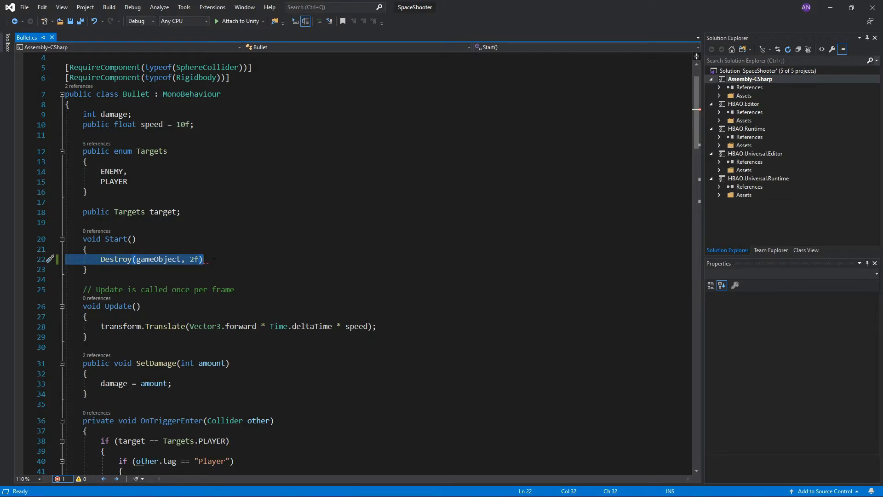
Step: Add the missing ';' after Destroy(gameObject, 2f) on line 22 and save Bullet.cs
type(";")
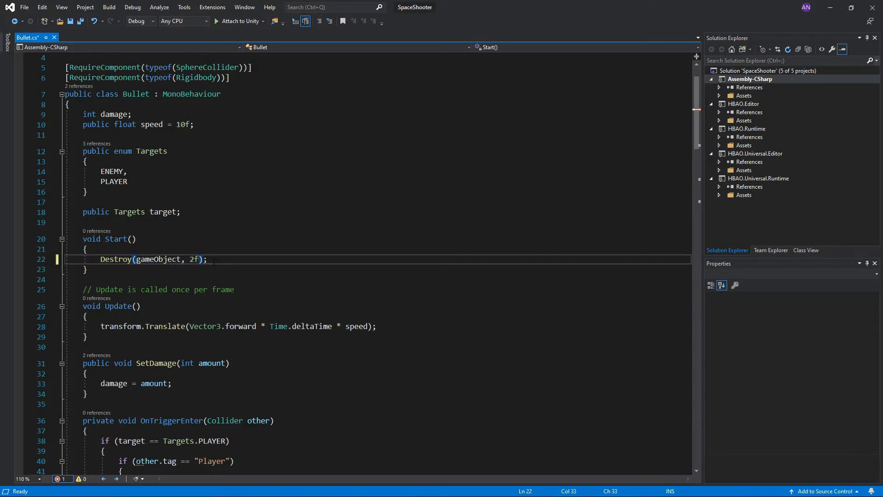
key("Ctrl+S")
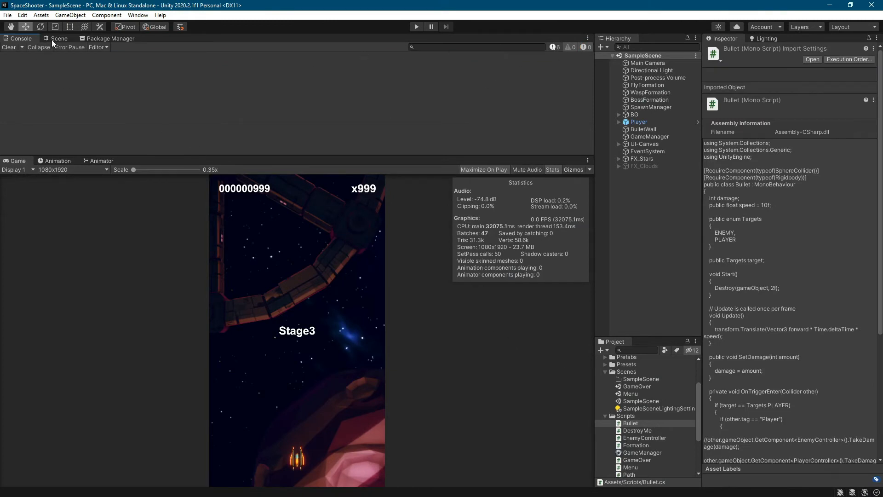
Step: Return to the Scene view after Unity recompiles with zero console errors
left_click(59, 39)
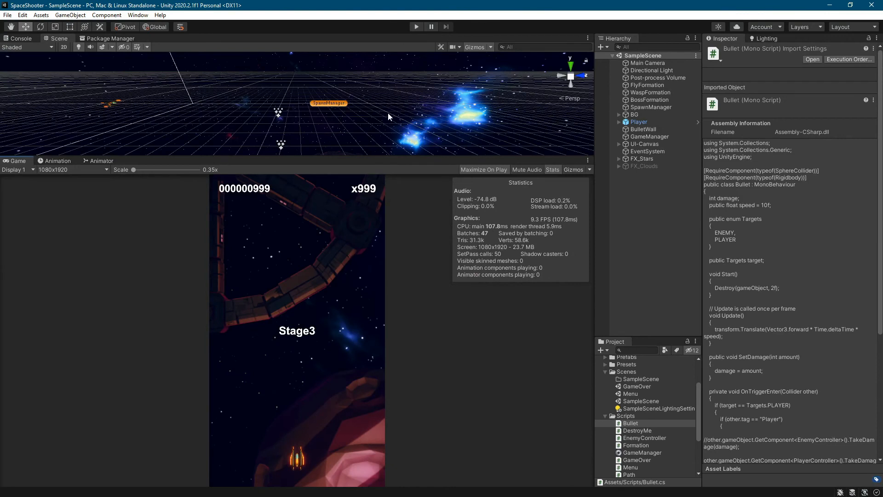
mouse_move(285, 134)
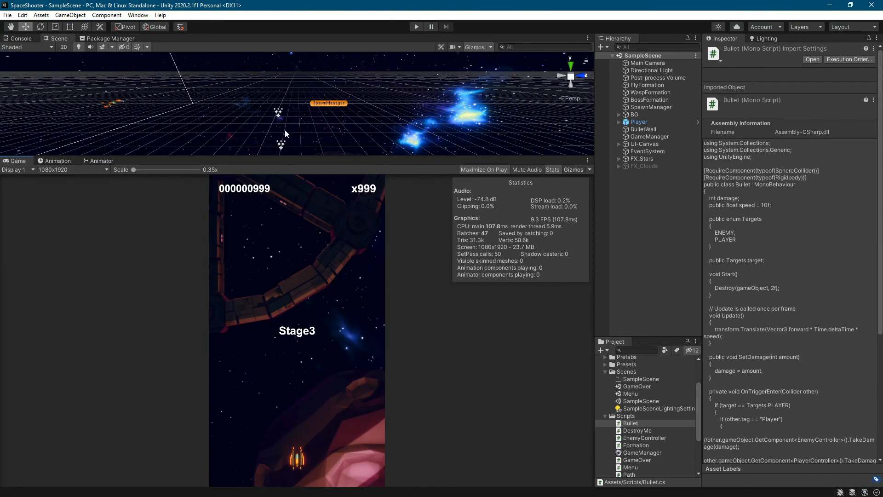